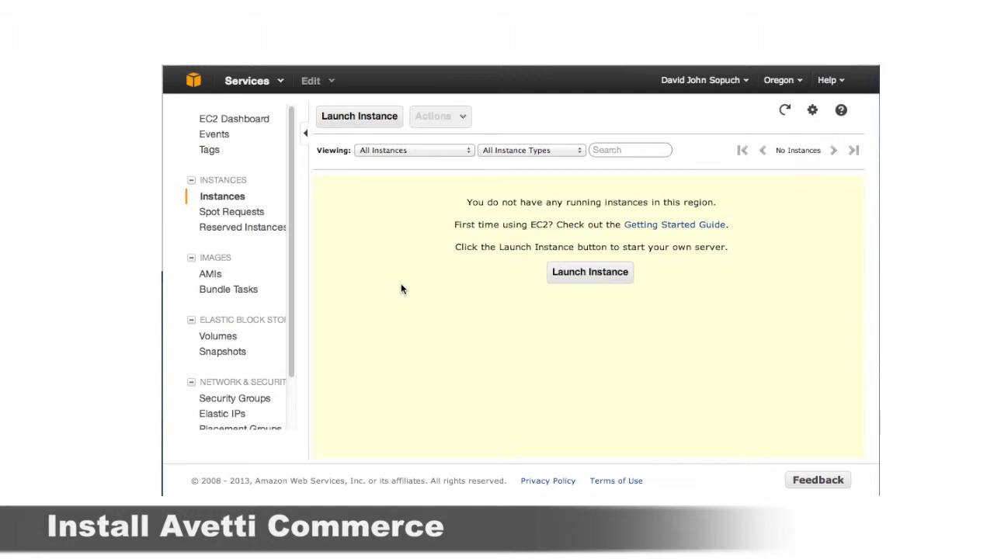
mouse_move(546, 258)
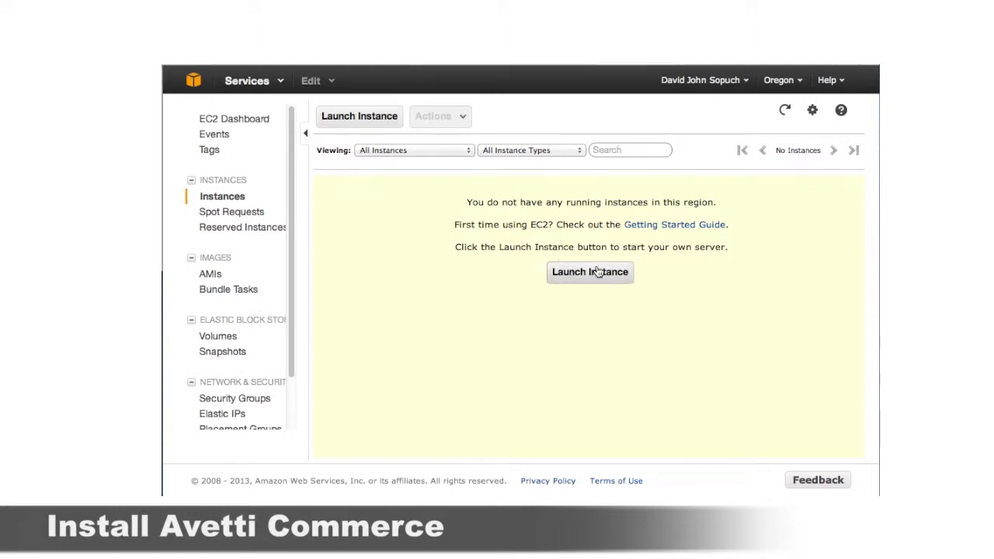
- Begin the Classic Wizard with the Amazon Linux AMI, default m1.large details and no tags
click(591, 272)
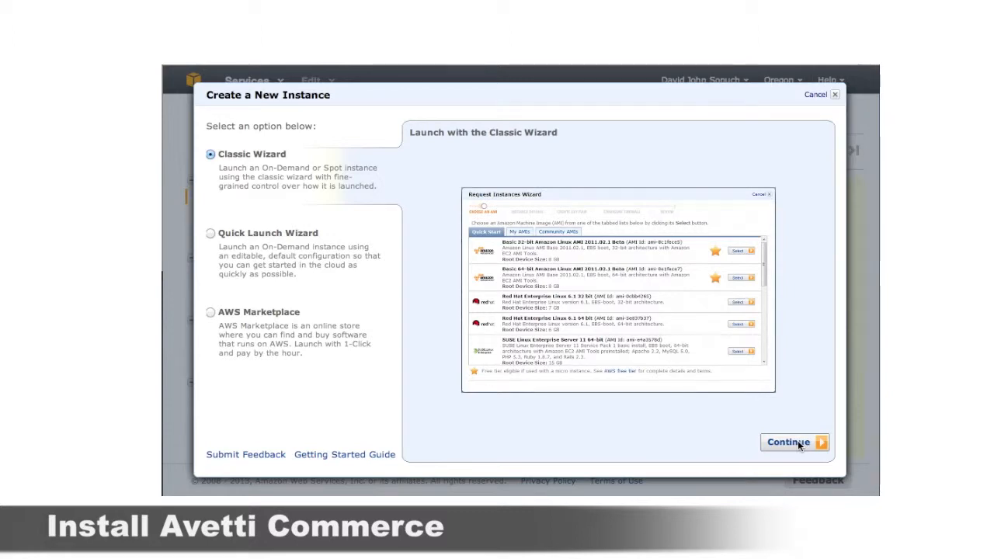
click(794, 443)
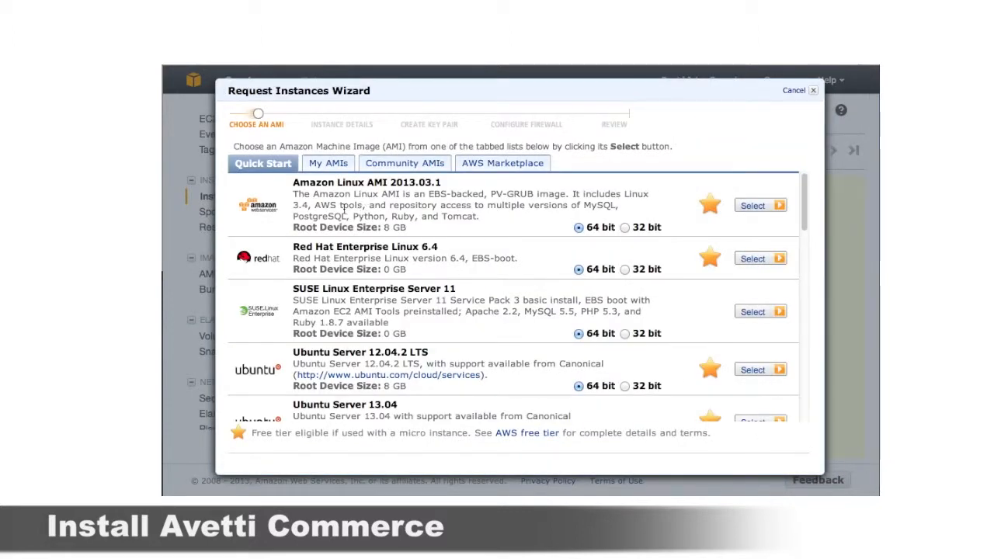
click(753, 205)
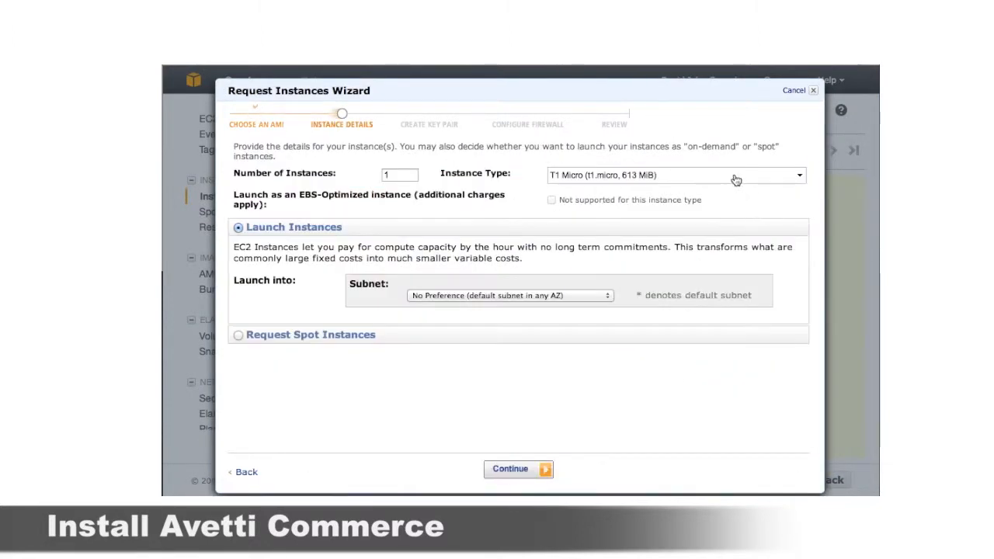
click(513, 469)
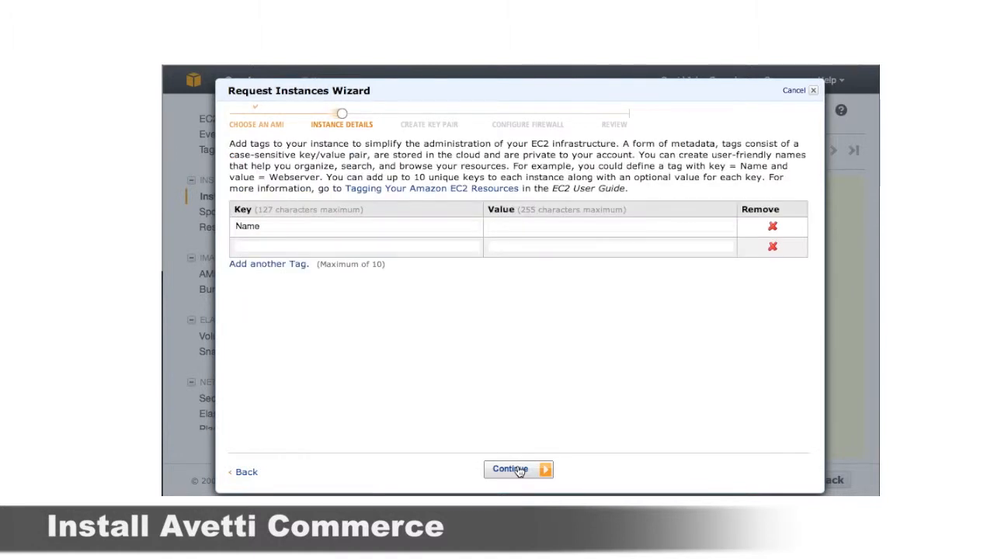
click(516, 469)
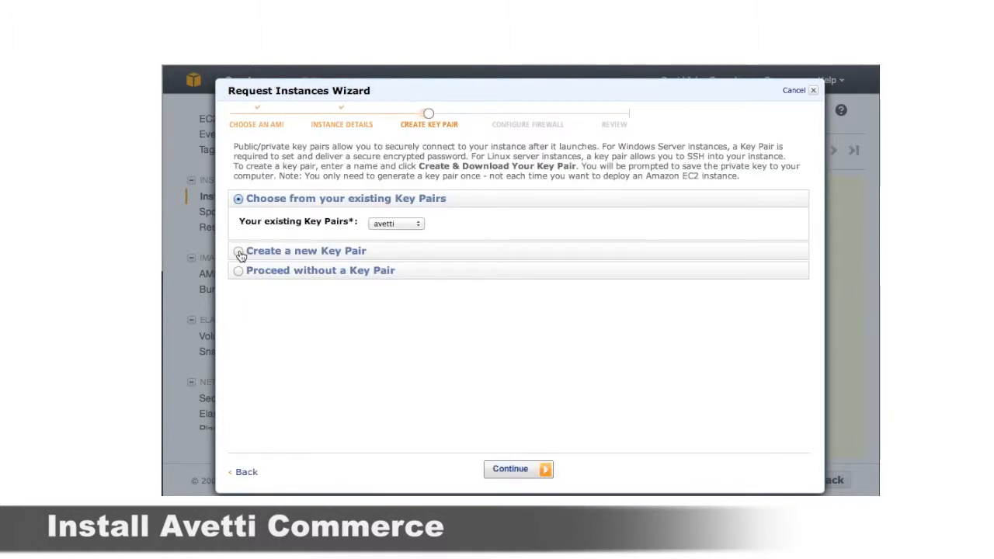
- Create key pair avetti5, accept the HTTP/HTTPS/SSH security group and launch the instance
click(240, 250)
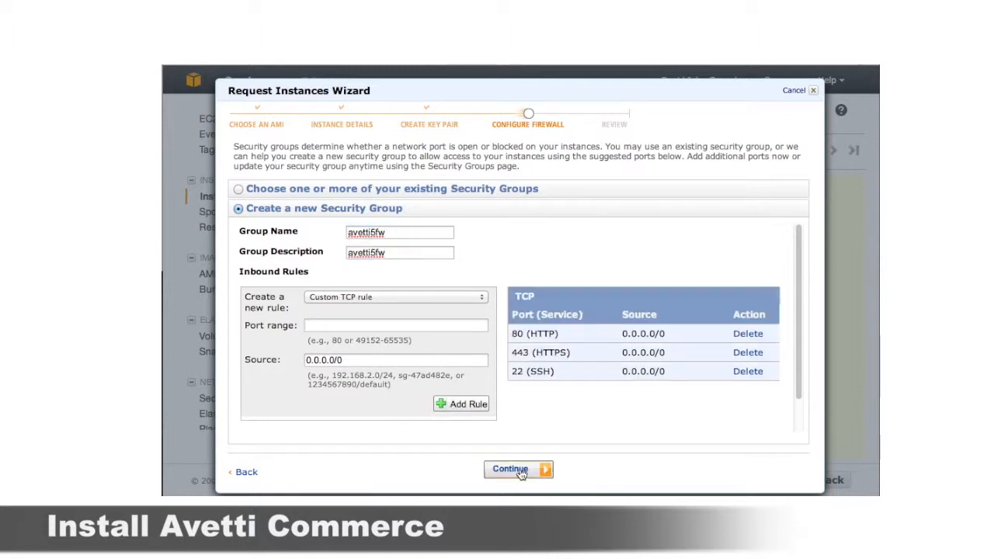
click(516, 469)
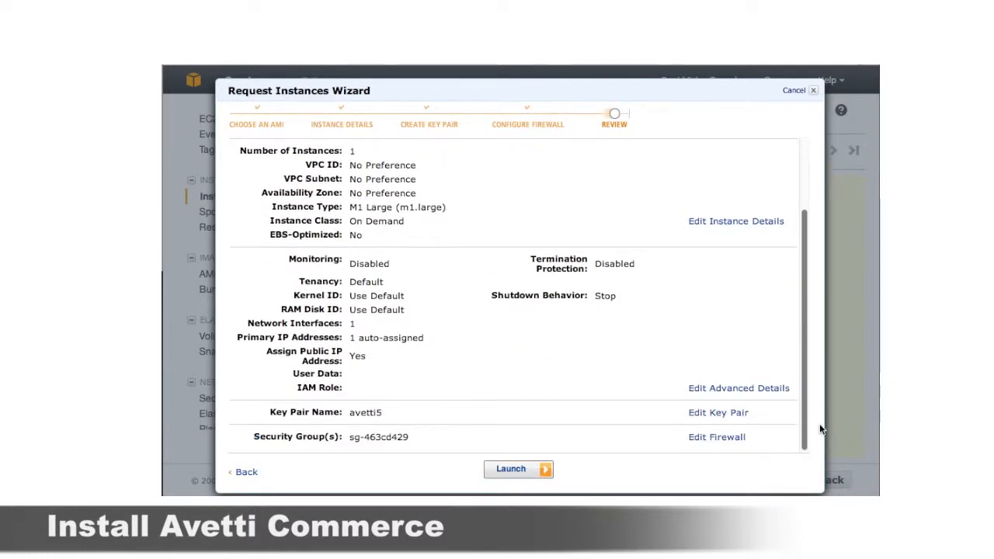
click(519, 470)
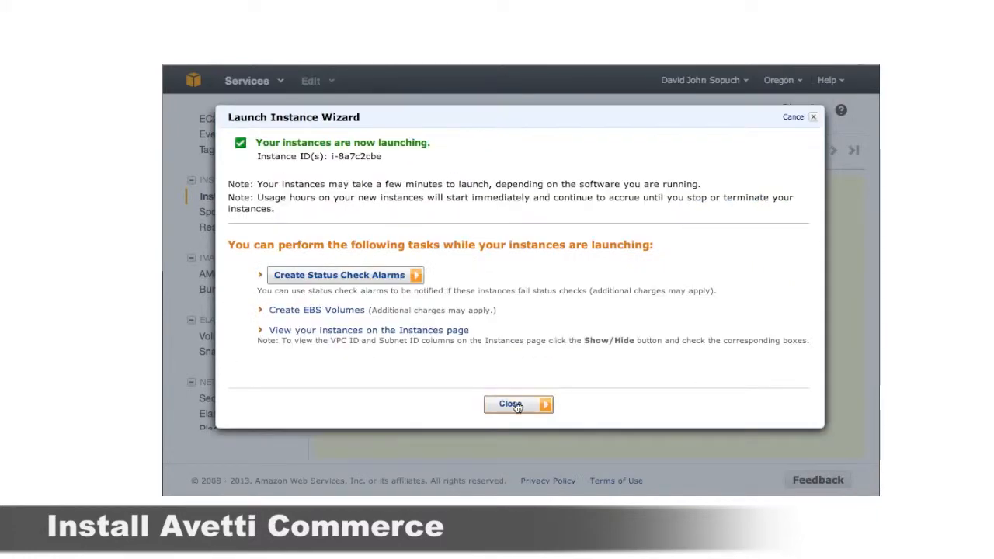
- Dismiss the launch confirmation and select the new instance in the Instances list
click(513, 404)
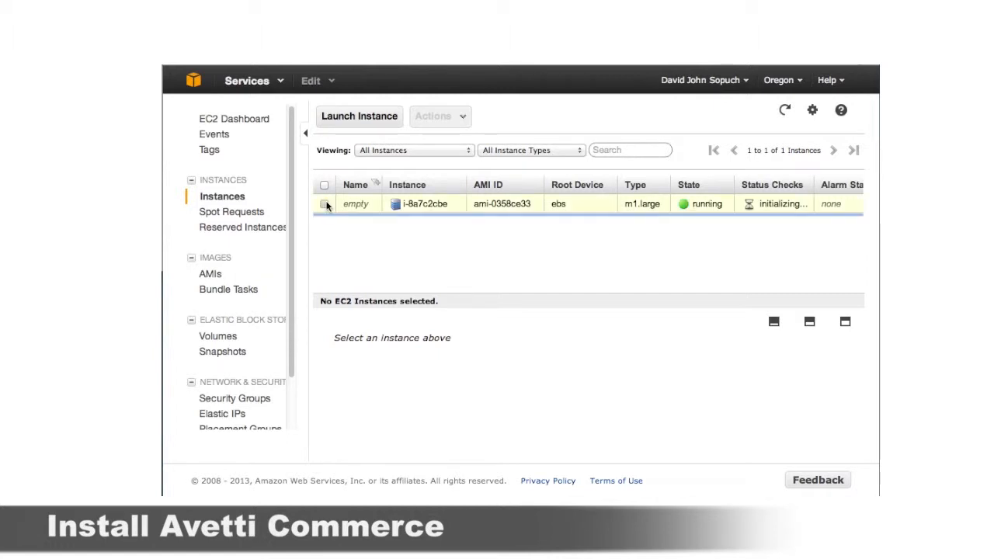
click(323, 203)
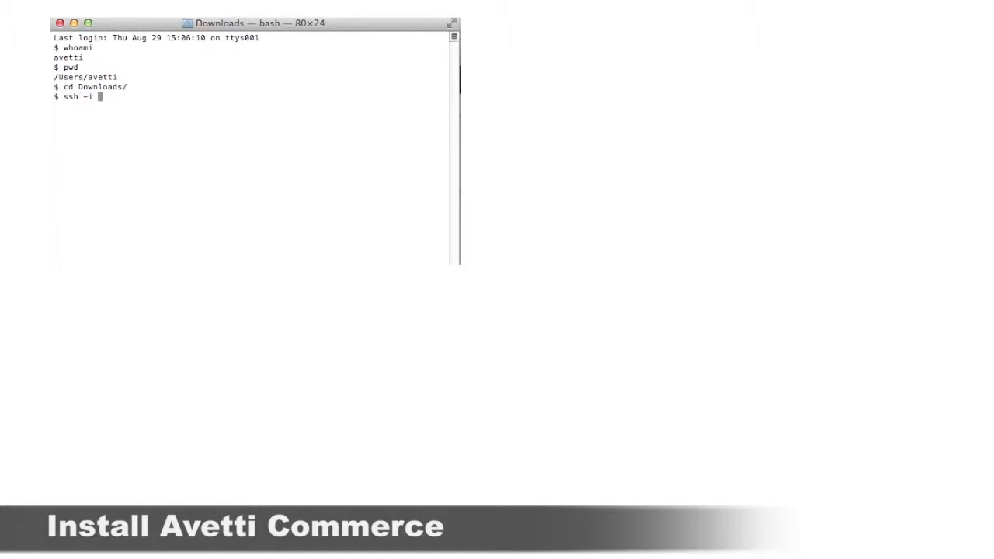
- Run ssh -i avetti5.pem ec2-user@<public DNS> and answer yes to the host key prompt
text(avetti5.pem e)
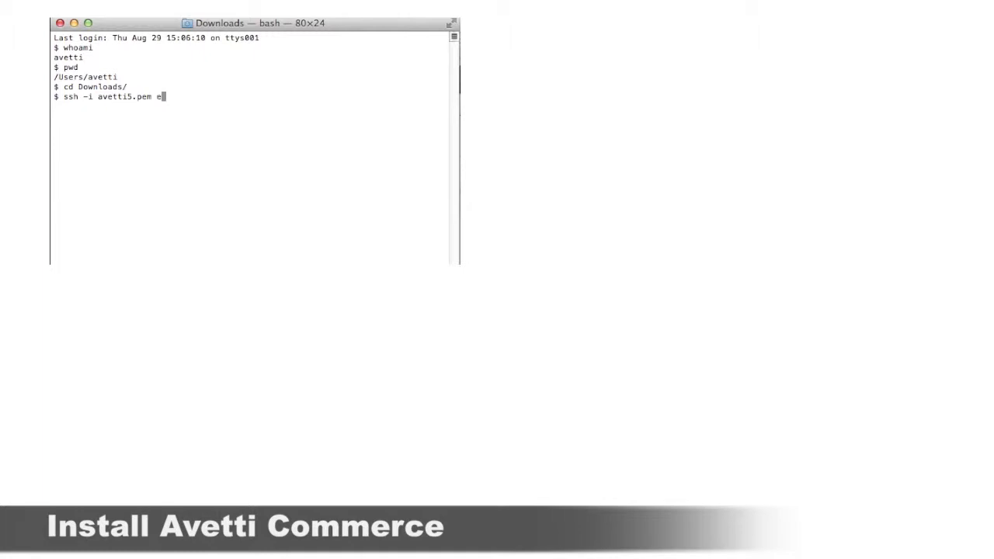
text(c2-user@ec2-54-213-129-112.us-west-2.compute.amazonaws.com)
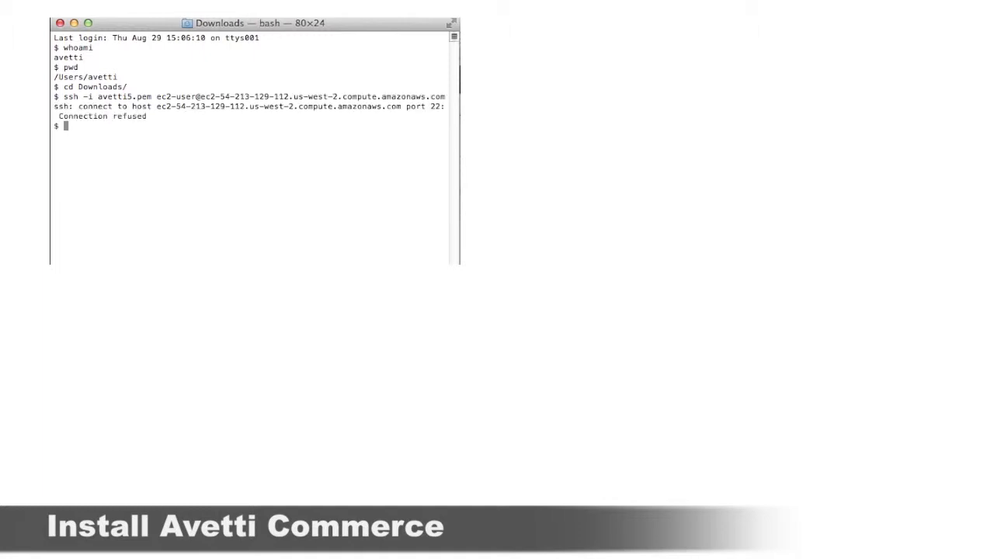
mouse_move(320, 106)
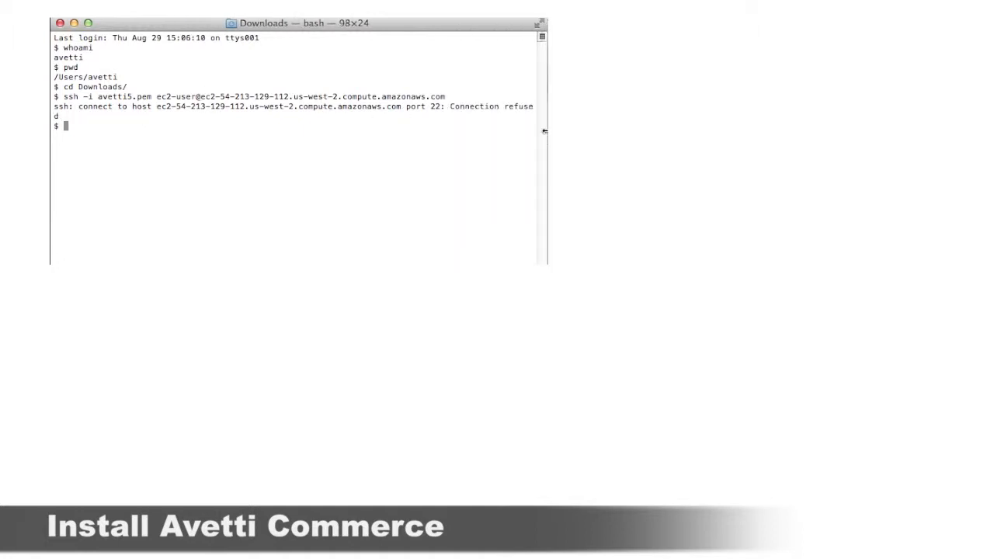
mouse_move(480, 132)
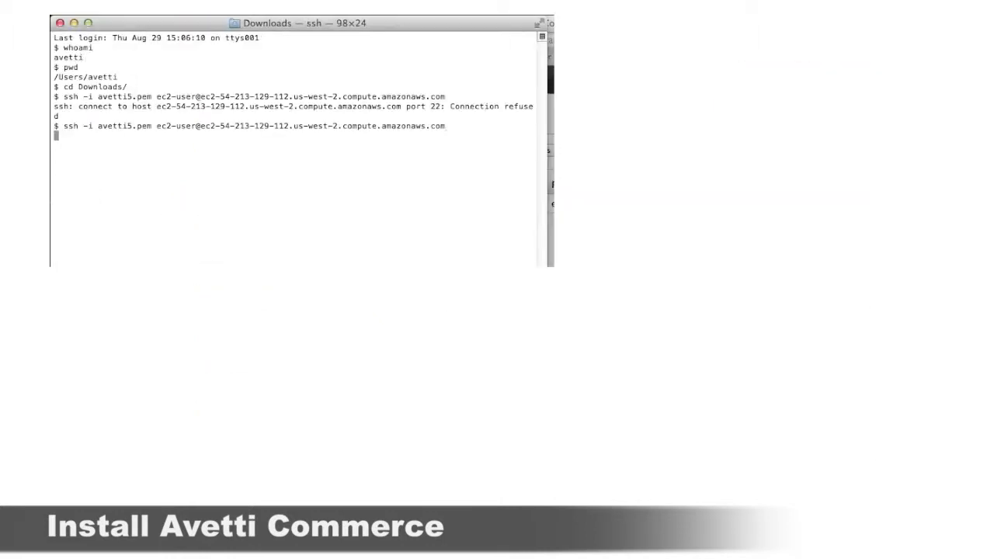
text(yes/no)? yes)
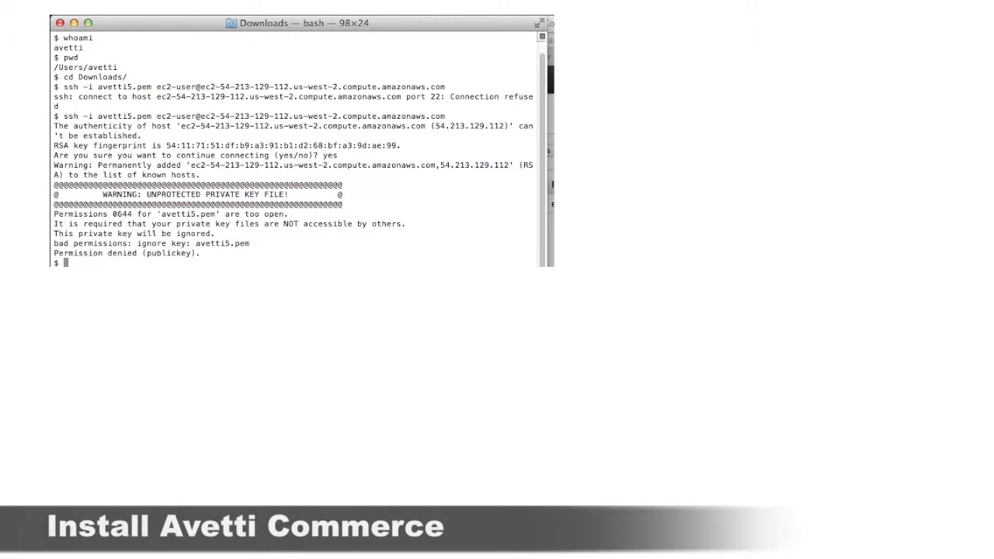
- chmod 600 avetti5.pem, ssh in as ec2-user, then sudo su - and cd /
text(chmod 600 avetti5)
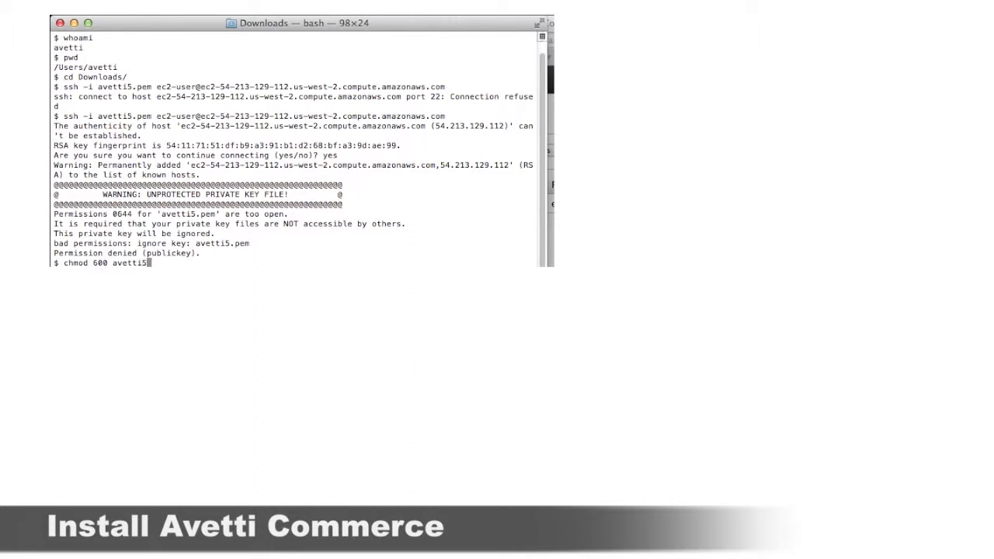
text(ssh -i avetti5.pem ec2-user@ec2-54-213-129-112.us-west-2.compute.amazonaws.com)
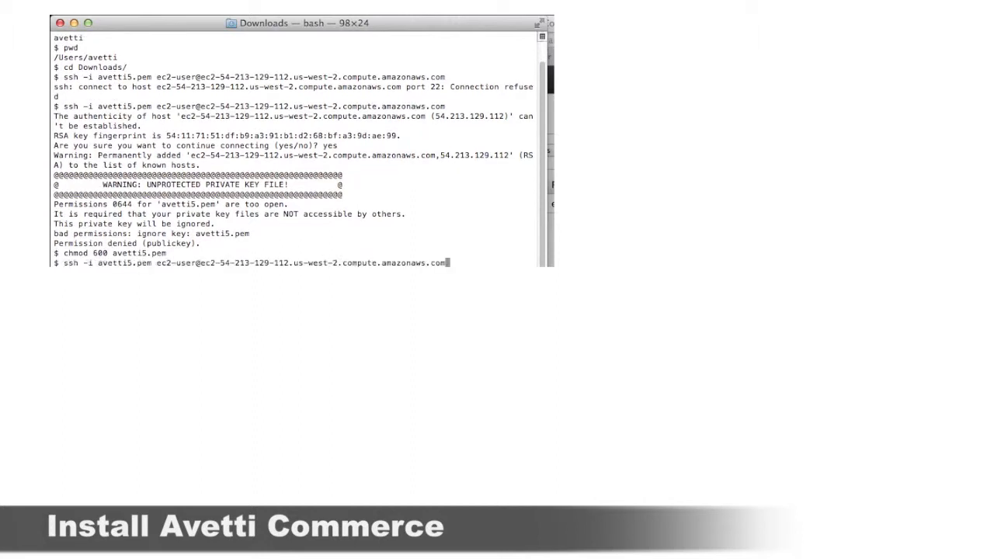
key(Return)
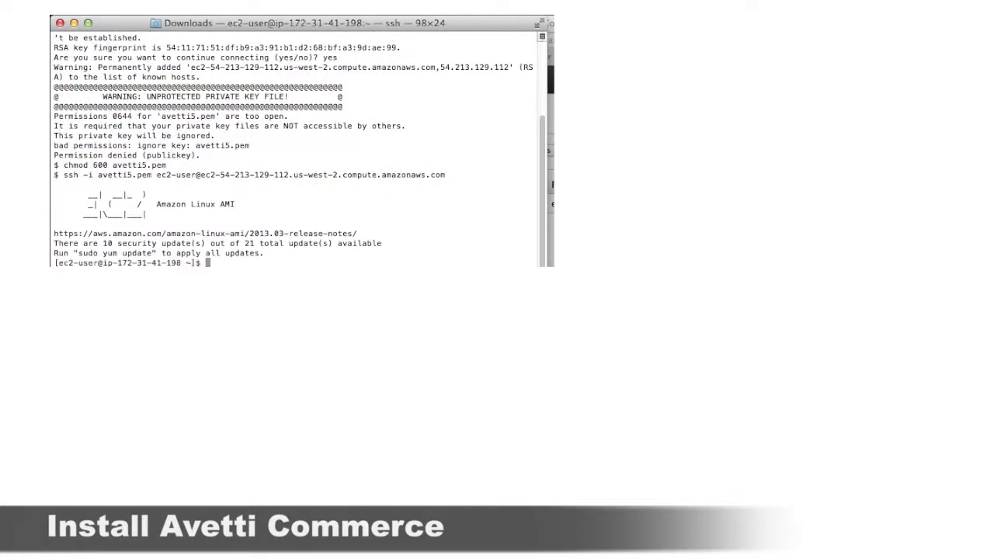
text(sudo su -)
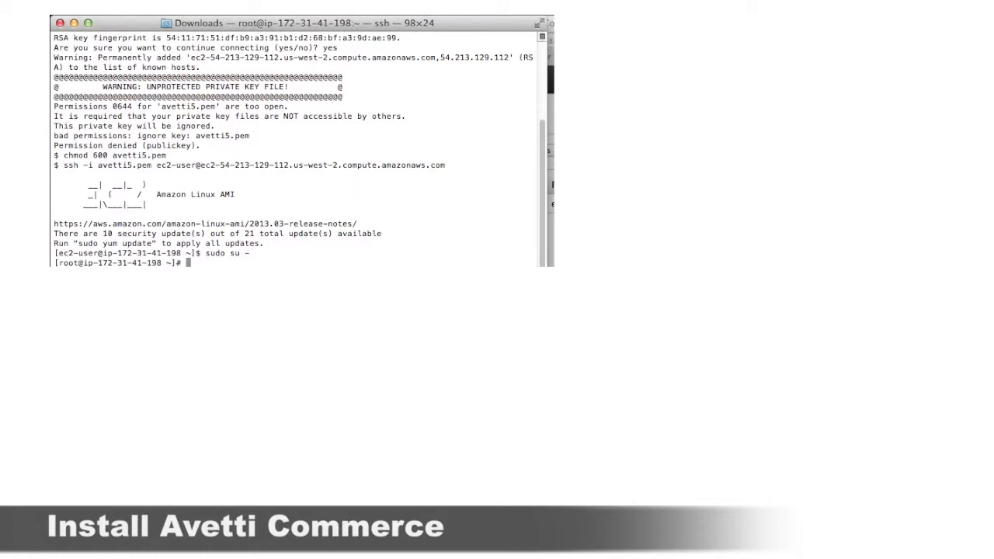
text(cd /)
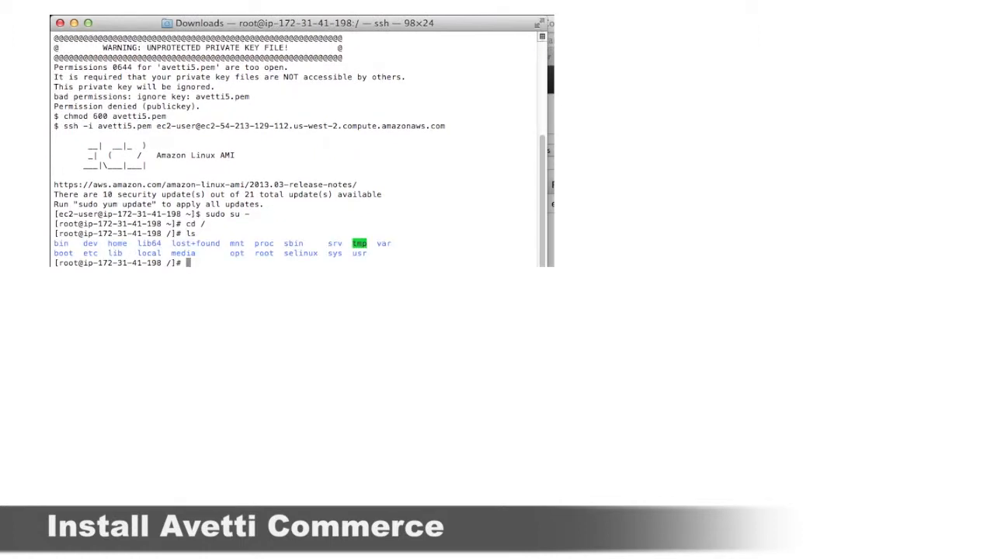
text(wget httpd)
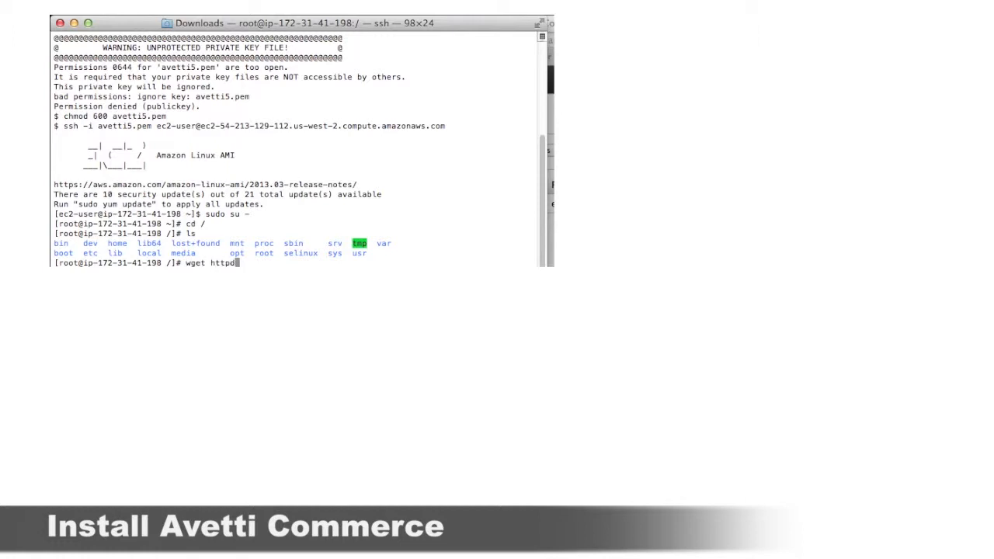
key(BackSpace)
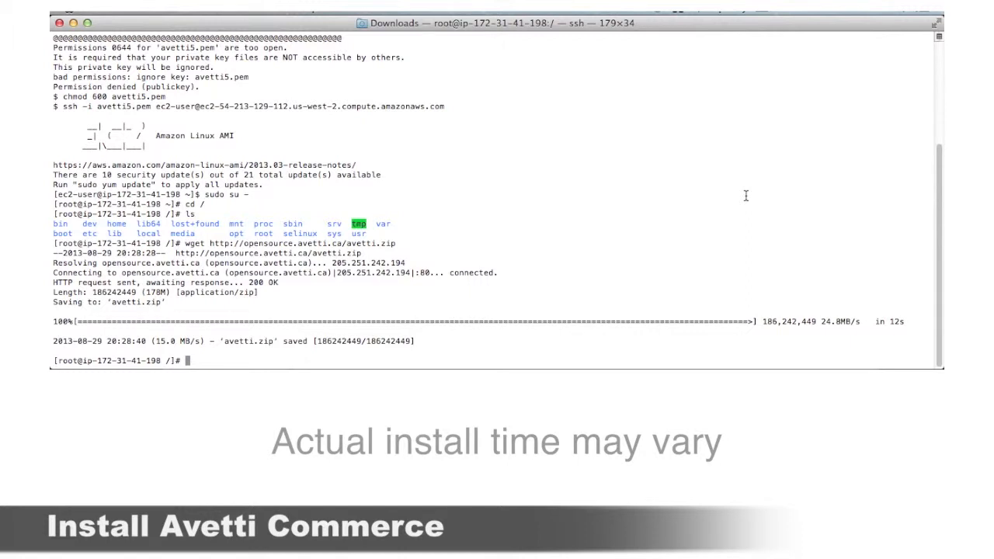
- Extract avetti.zip with unzip and begin changing into /avetti/scripts
text(unzip)
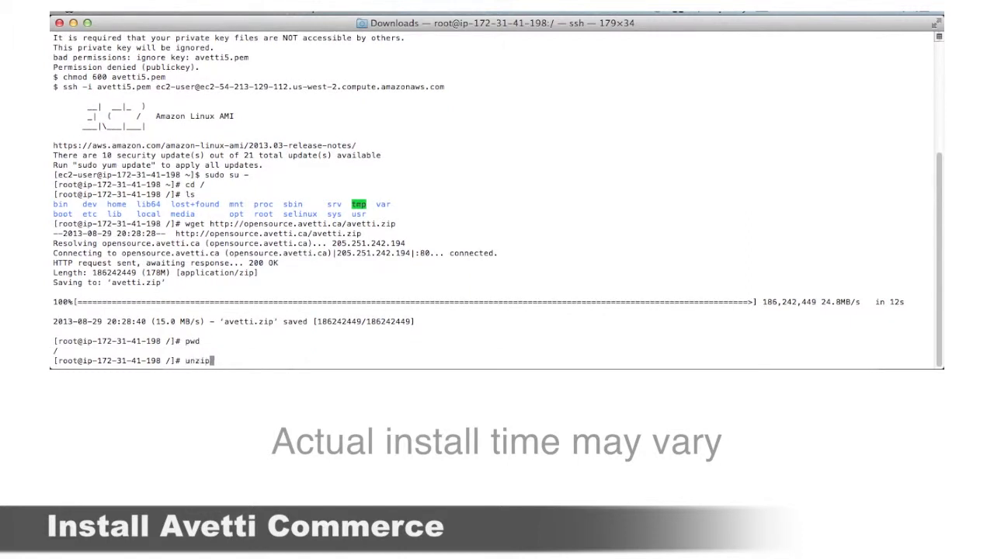
text(avetti)
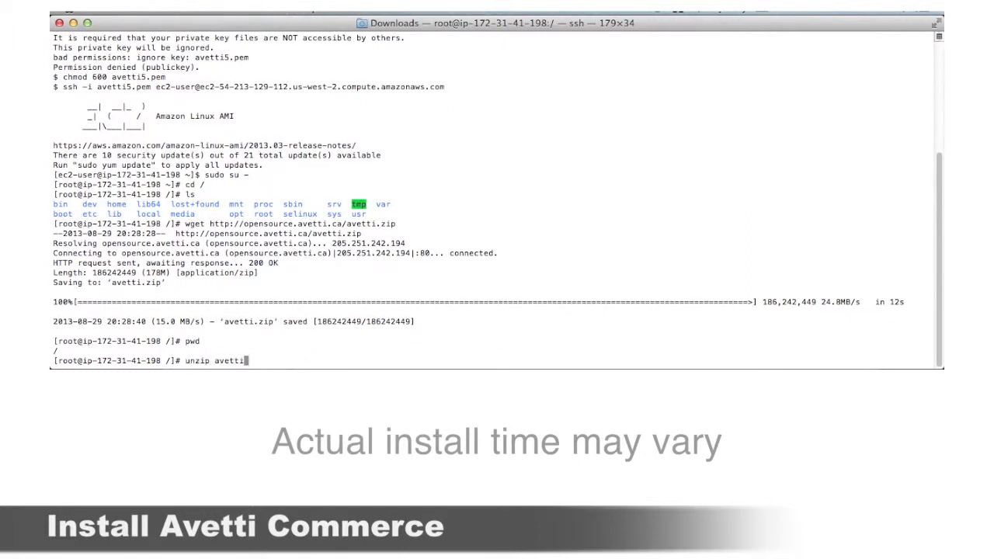
key(Return)
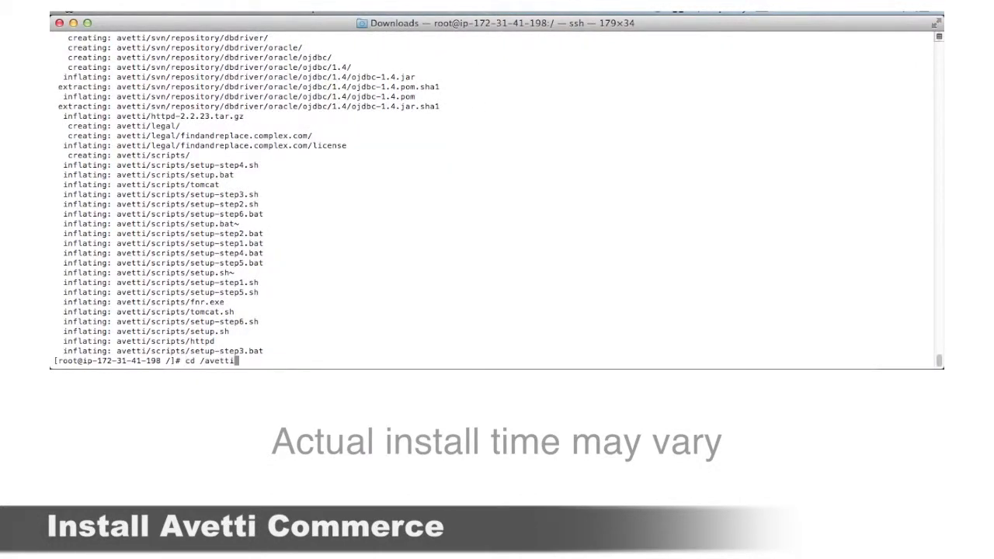
text(/scripts)
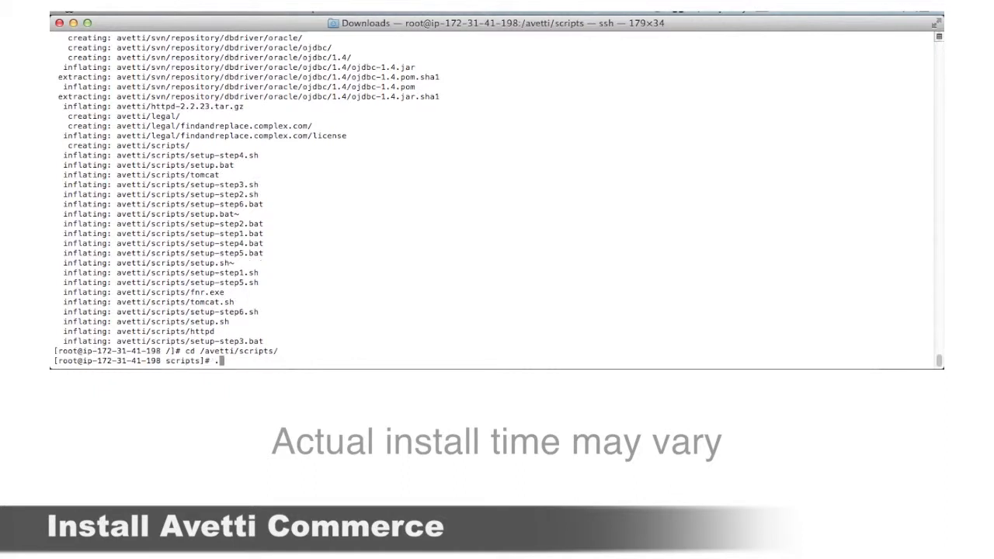
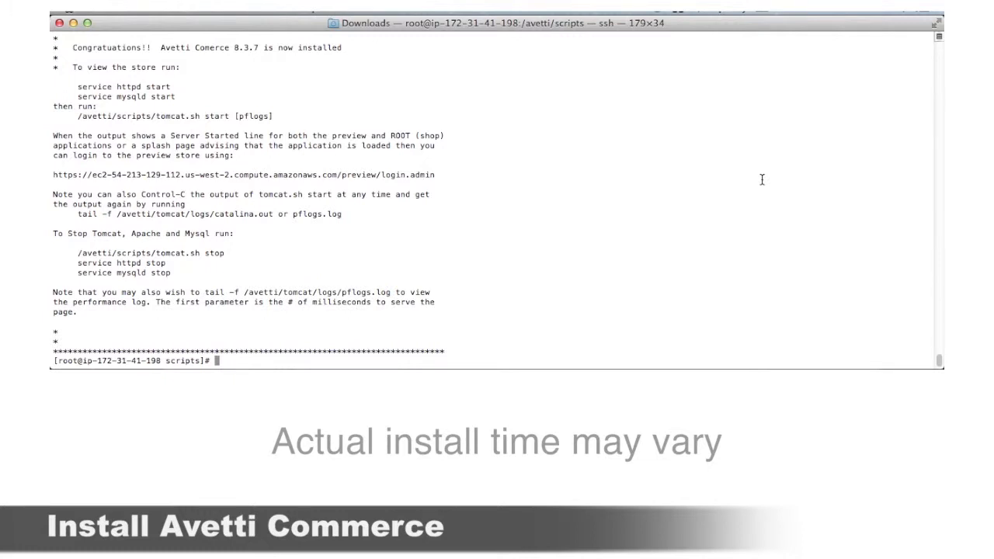
- Start the httpd and mysqld services
text(service httpd start)
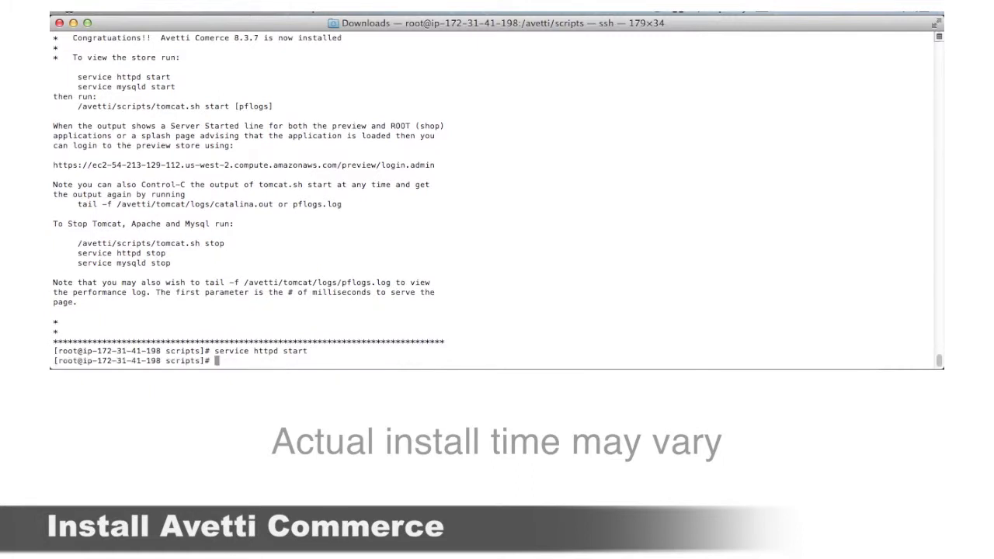
text(service m)
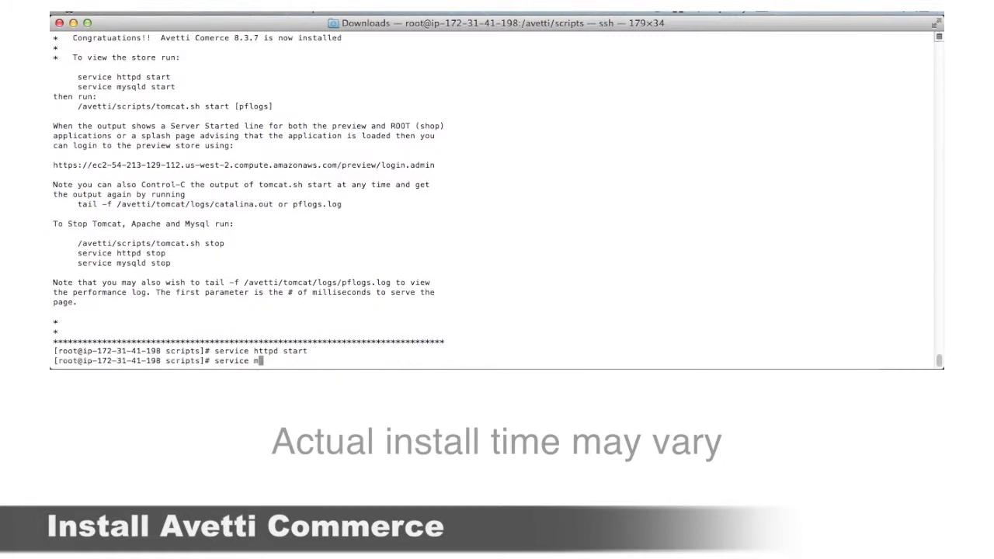
text(ysqld start)
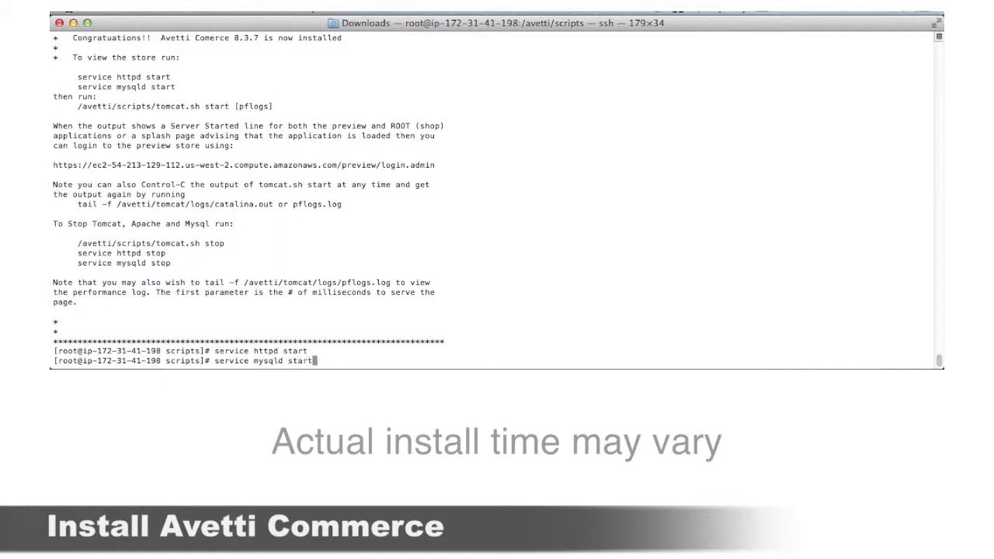
key(Return)
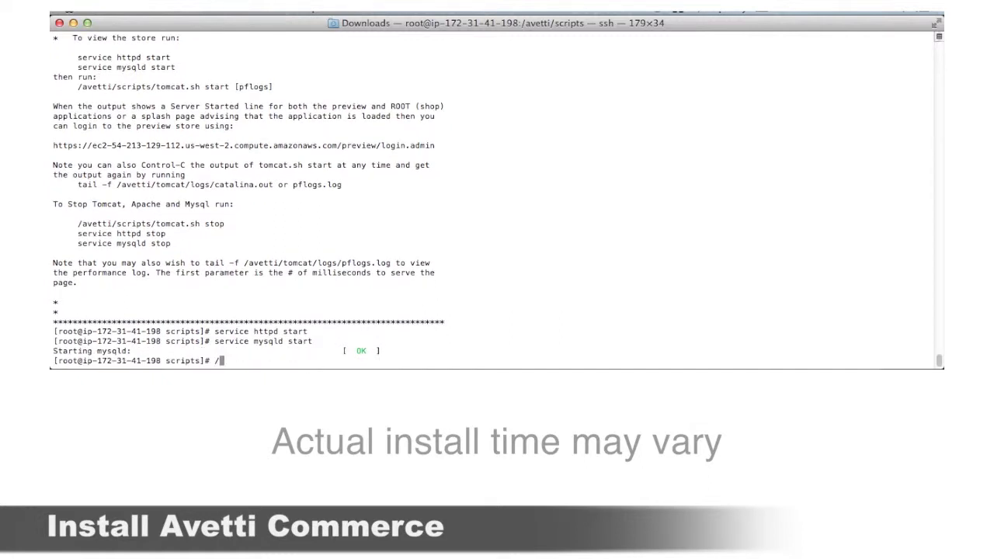
- Enter the /avetti/scripts/tomcat.sh start command at the prompt
text(avetti/scripts/)
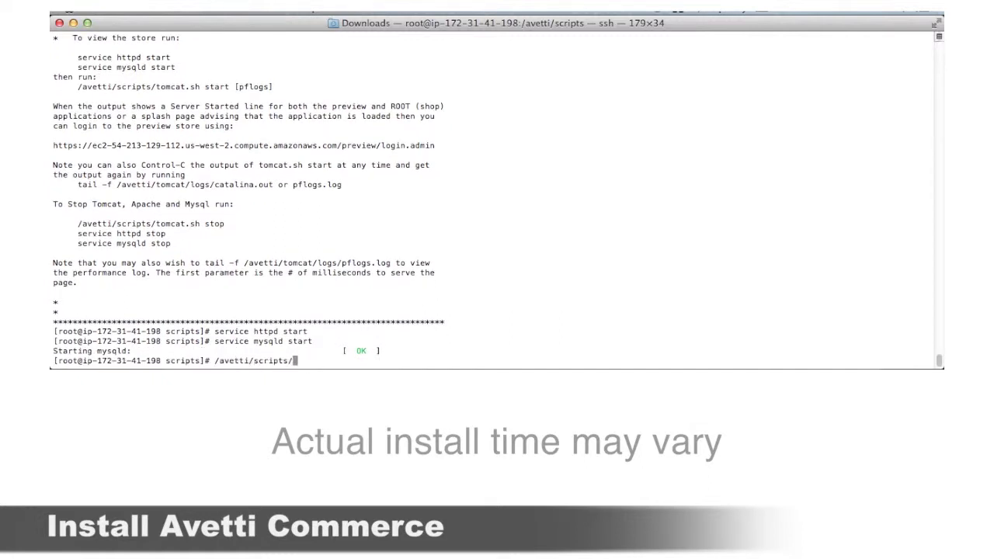
text(tomcat)
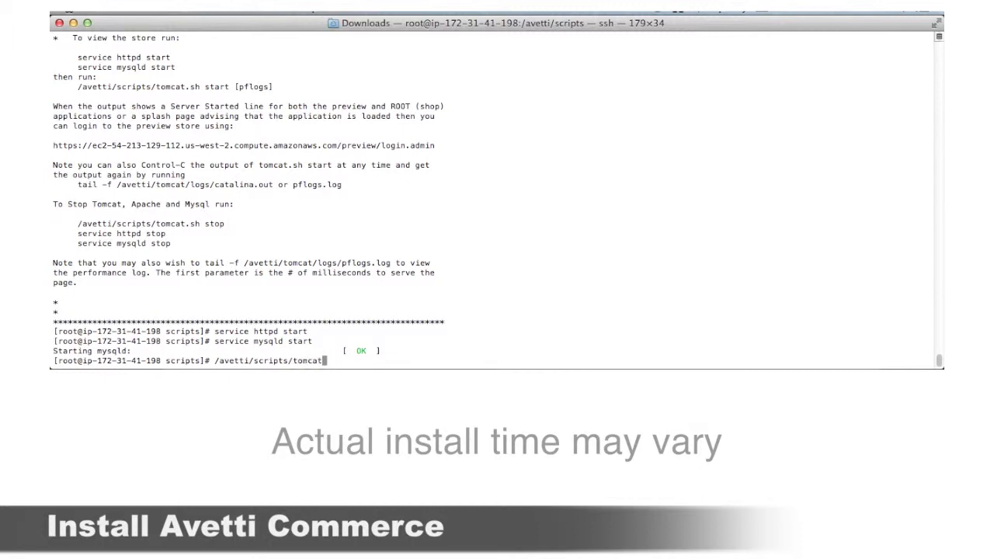
text(.sh st)
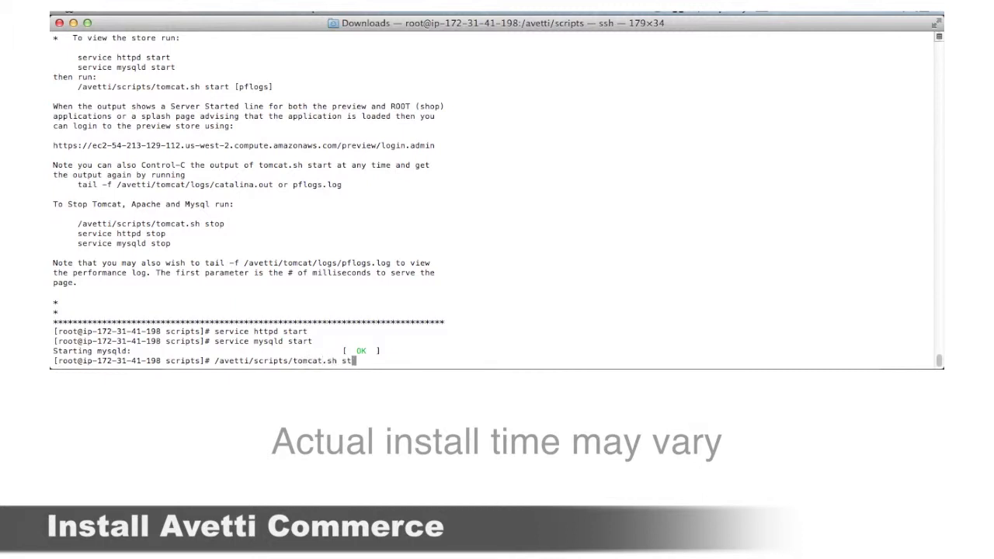
text(art)
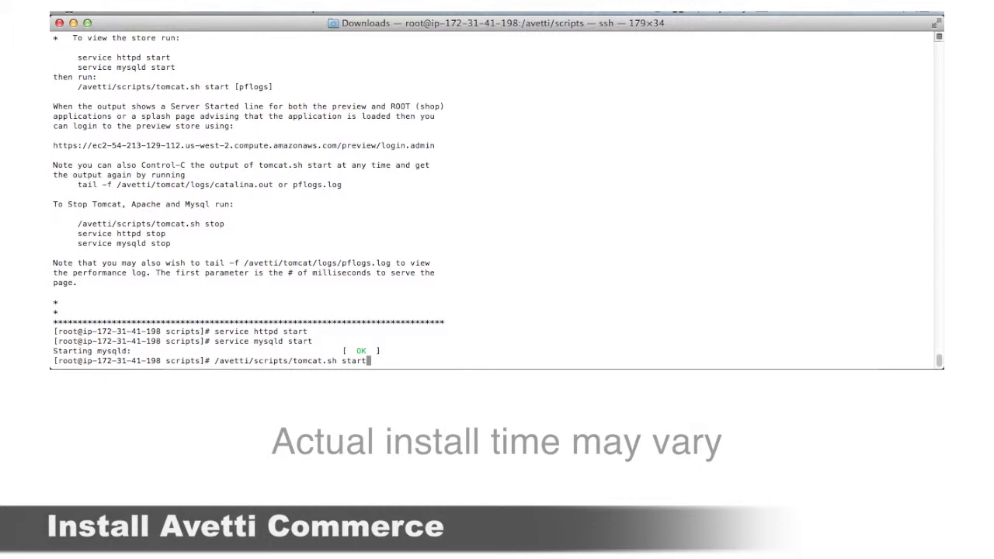
mouse_move(96, 154)
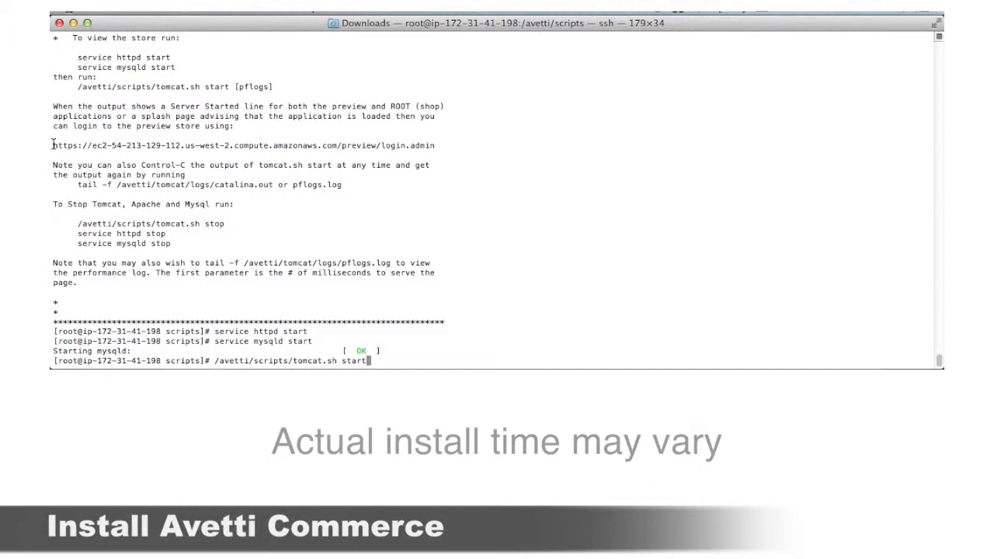
- Run tomcat.sh start until 'SHOP (/) Application READY' appears, then switch to Safari
drag(53, 146, 372, 146)
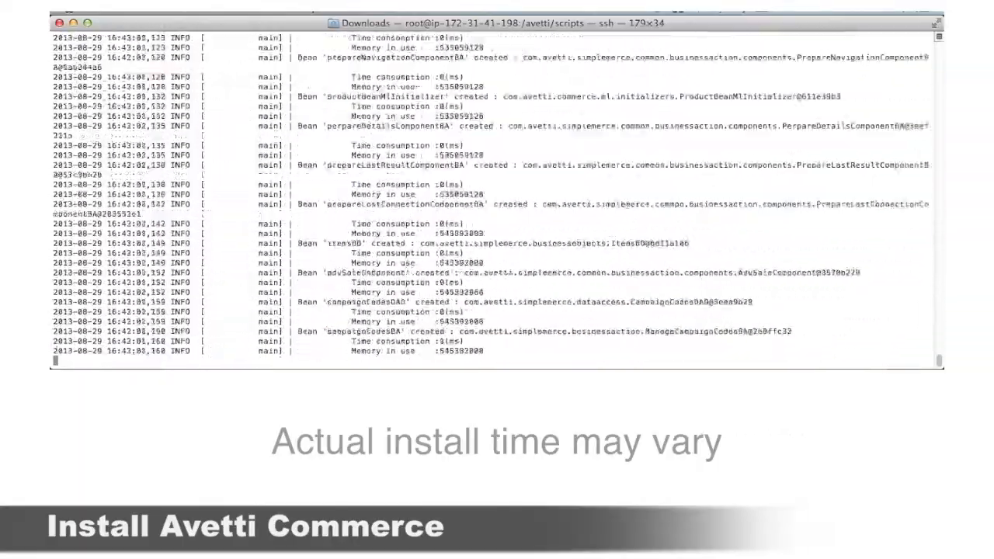
scroll(down, 3)
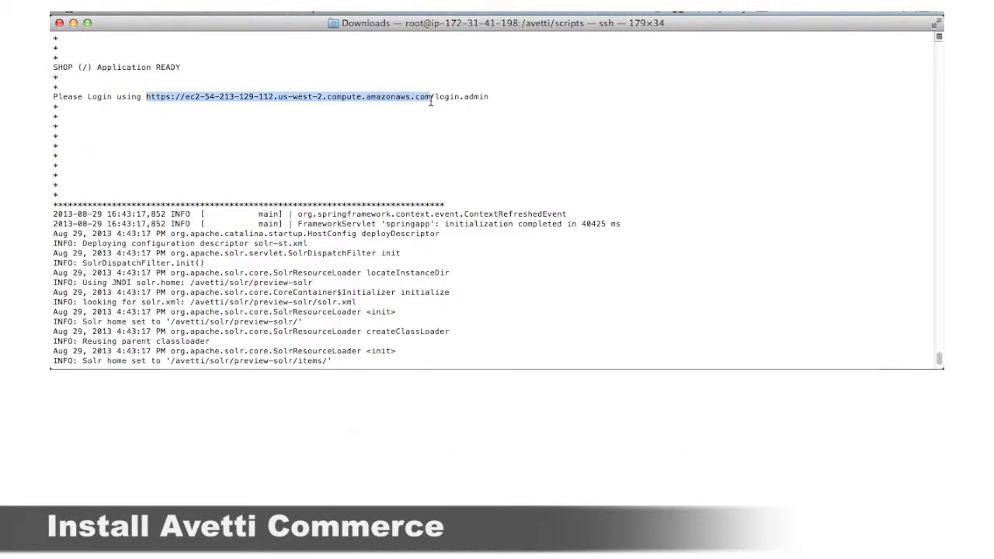
key(Cmd+Tab)
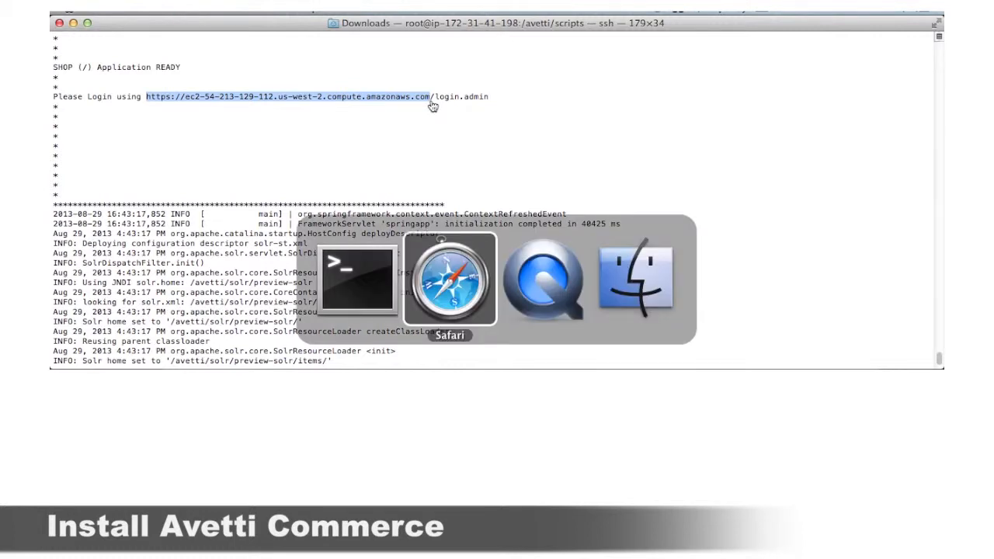
click(449, 279)
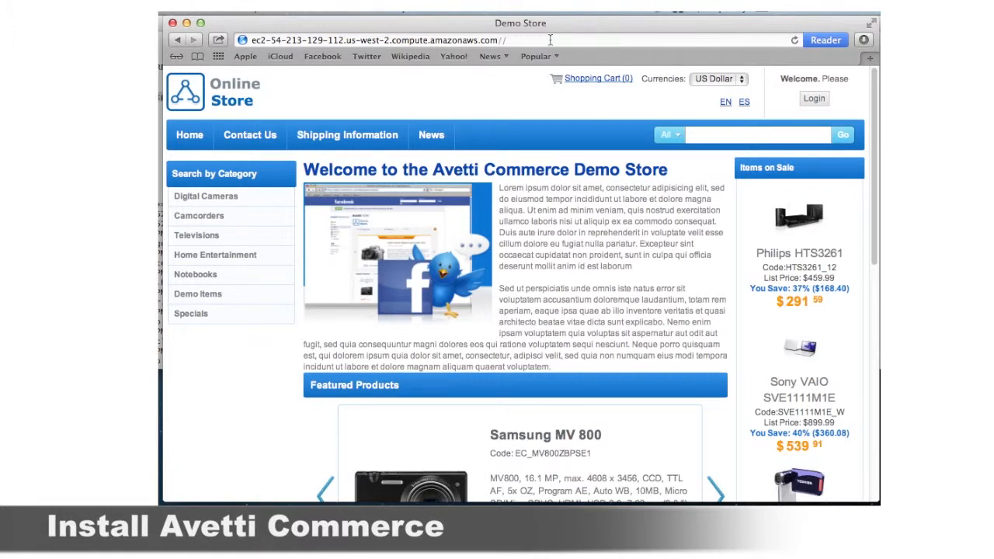
text(/pre)
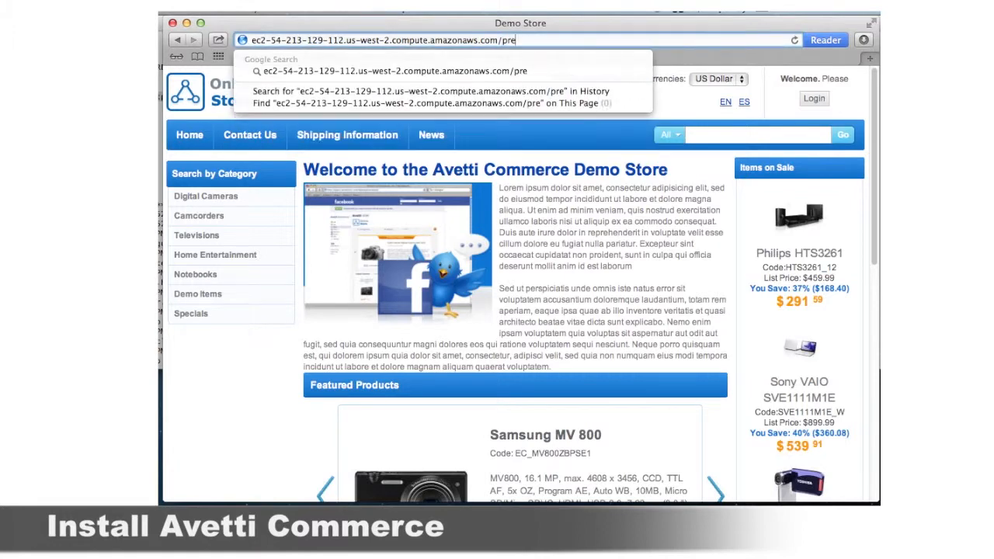